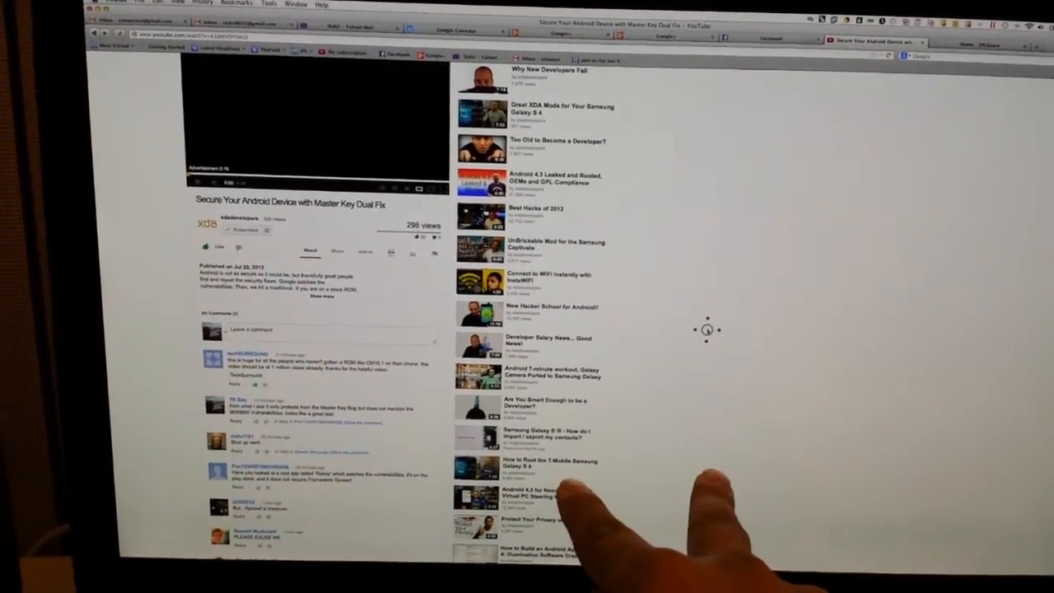
scroll("down", 3)
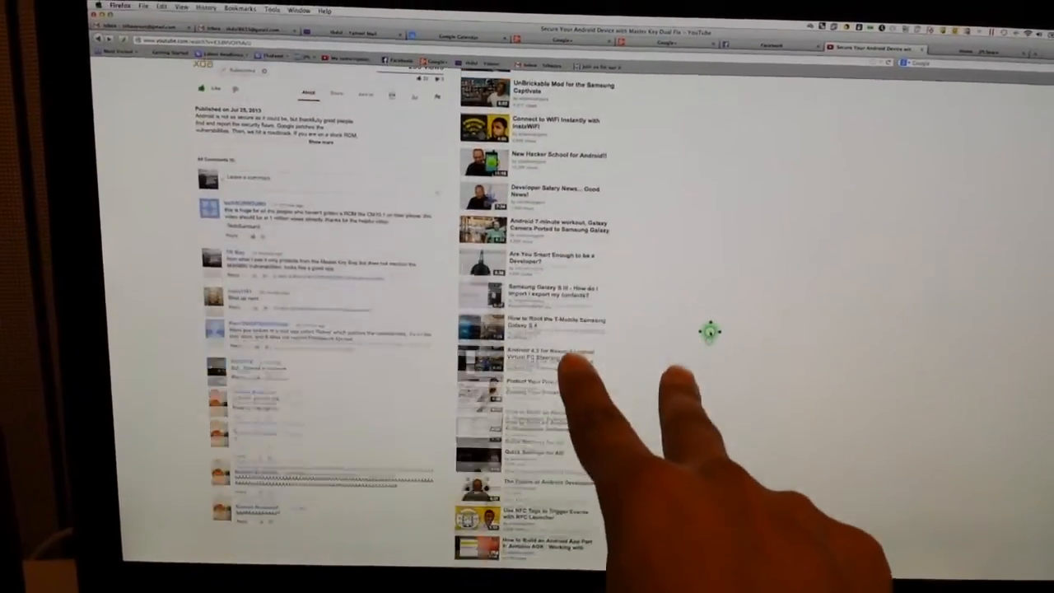
scroll("up", 3)
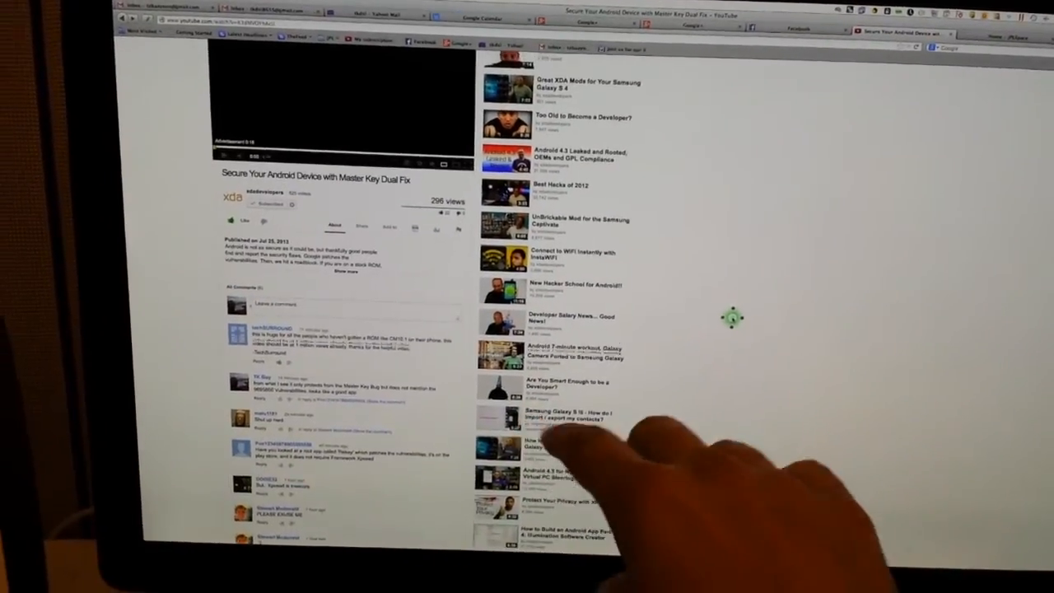
scroll("down", 3)
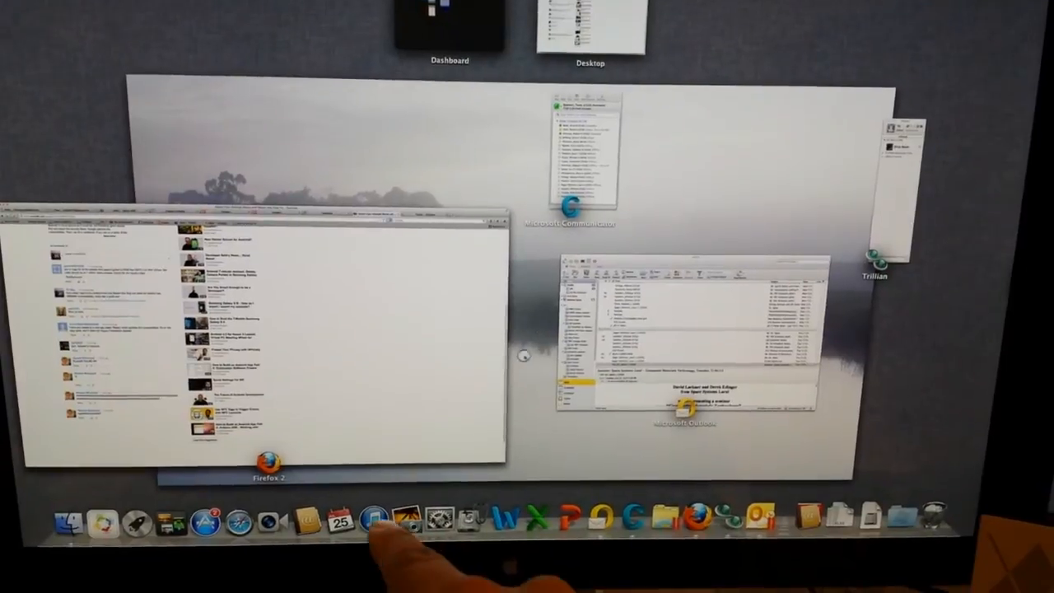
left_click(264, 329)
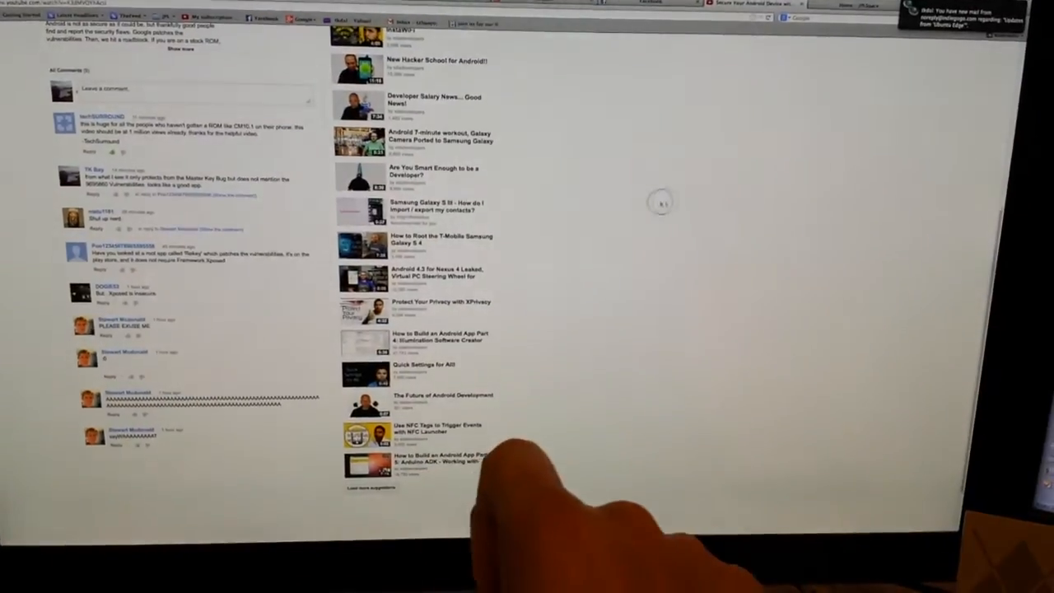